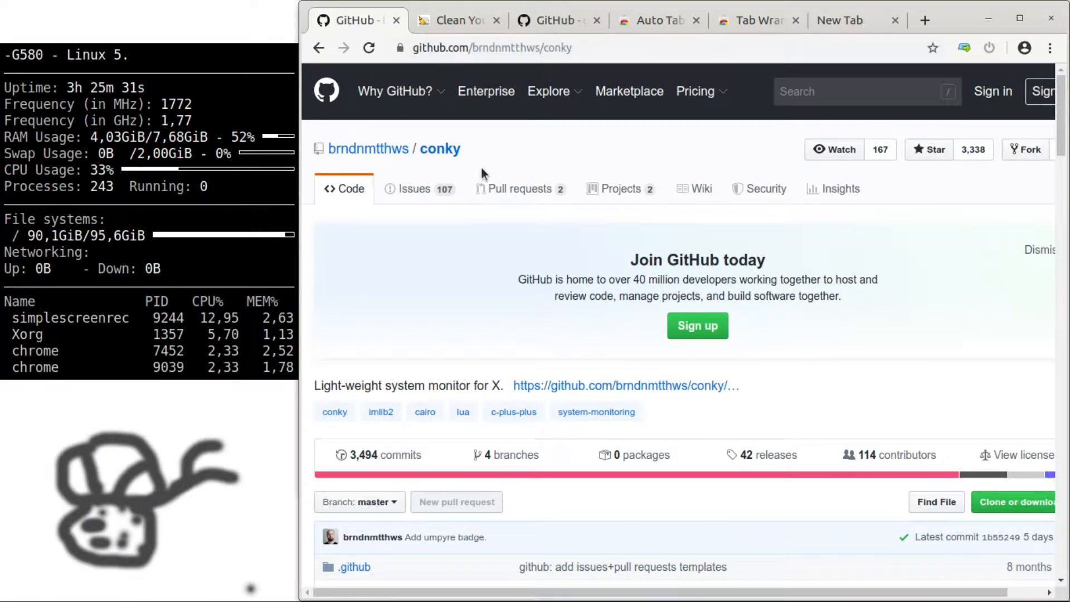
Scroll the conky GitHub page to the Quickstart section and select the AppImage fetch command
{"action": "scroll", "scroll_direction": "down", "scroll_amount": 3}
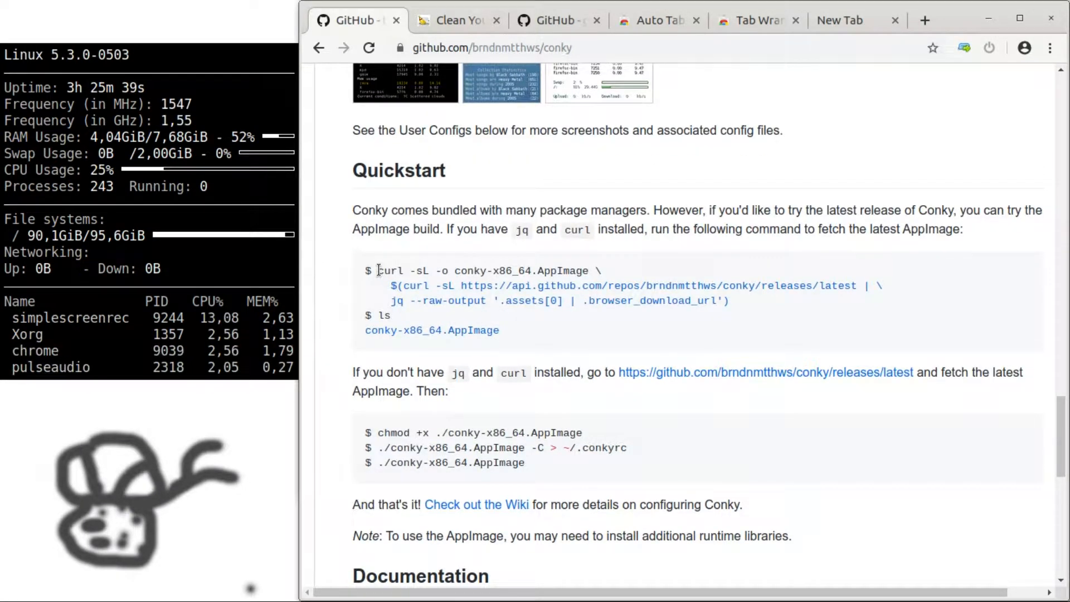
{"action": "left_click_drag", "start_coordinate": [377, 270], "coordinate": [728, 299]}
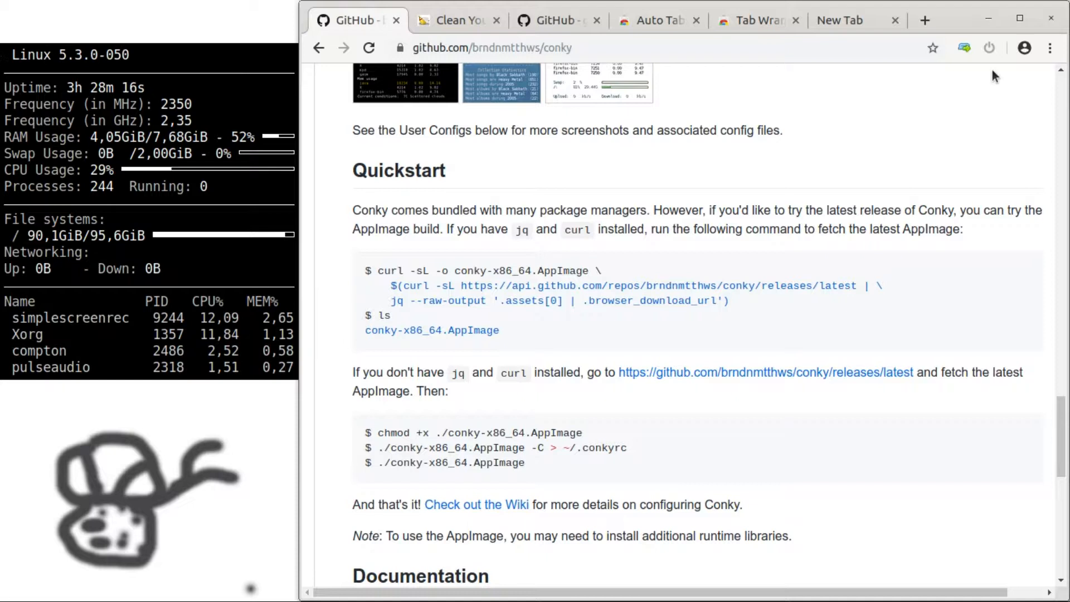
{"action": "mouse_move", "coordinate": [457, 20]}
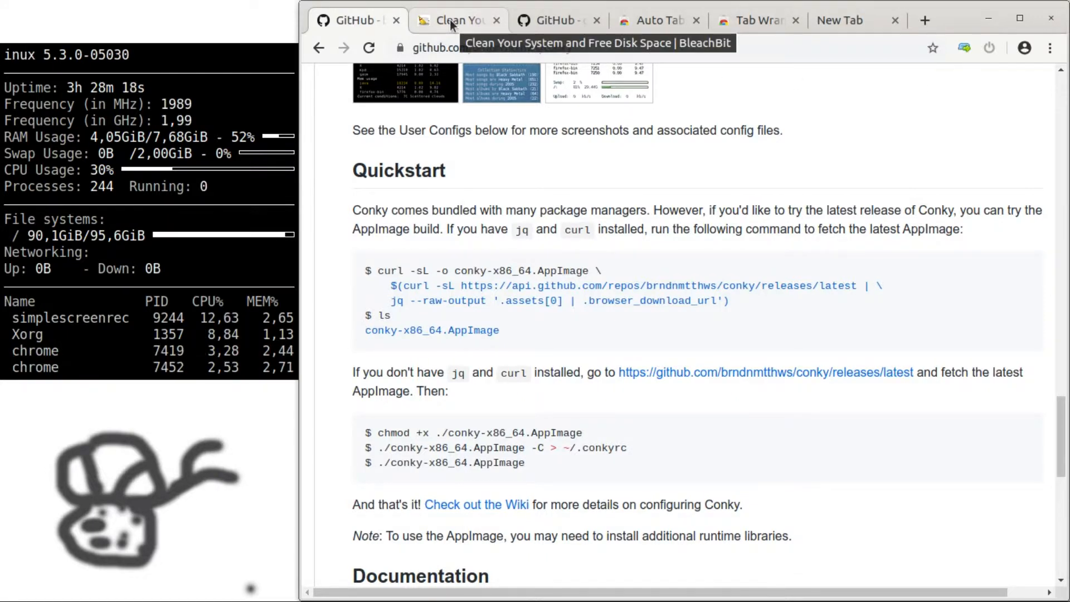
On the BleachBit site, go to the Linux downloads and choose the Ubuntu 18.10 (Cosmic Cuttlefish) package
{"action": "left_click", "coordinate": [458, 20]}
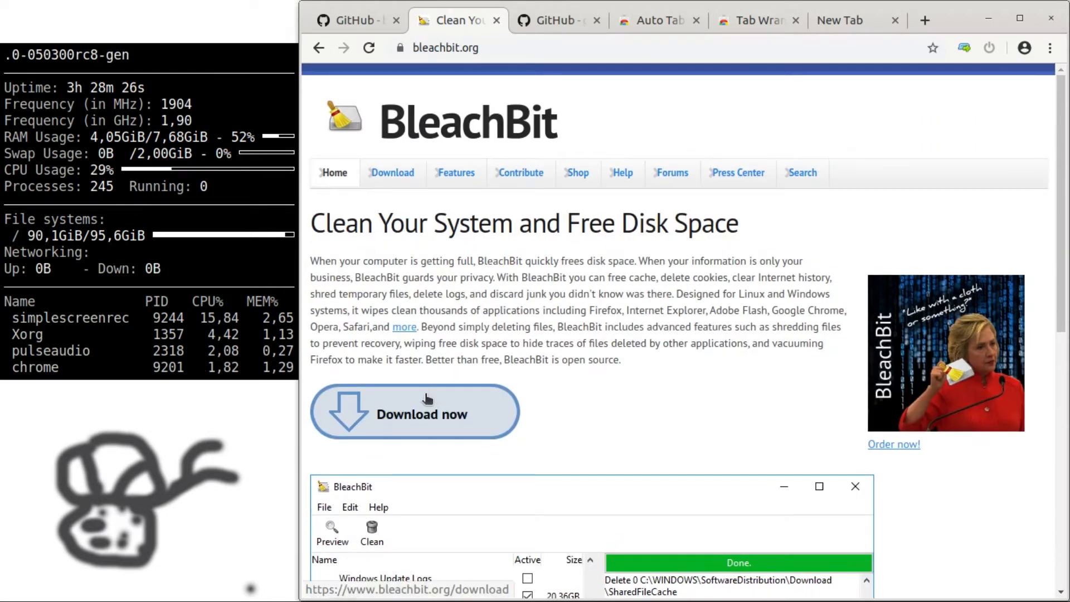
{"action": "left_click", "coordinate": [415, 414]}
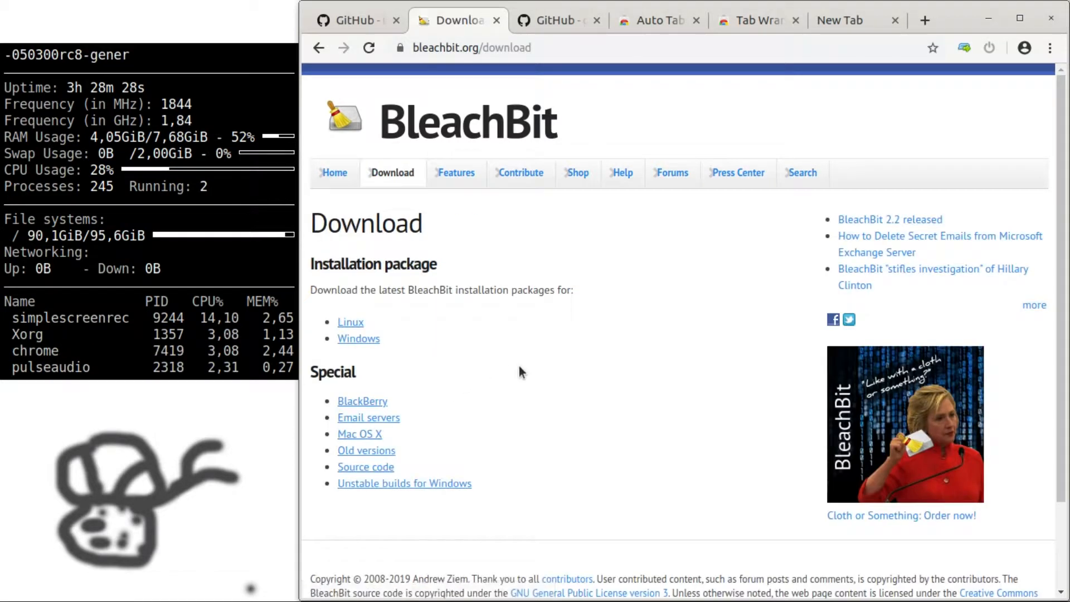
{"action": "left_click", "coordinate": [351, 321]}
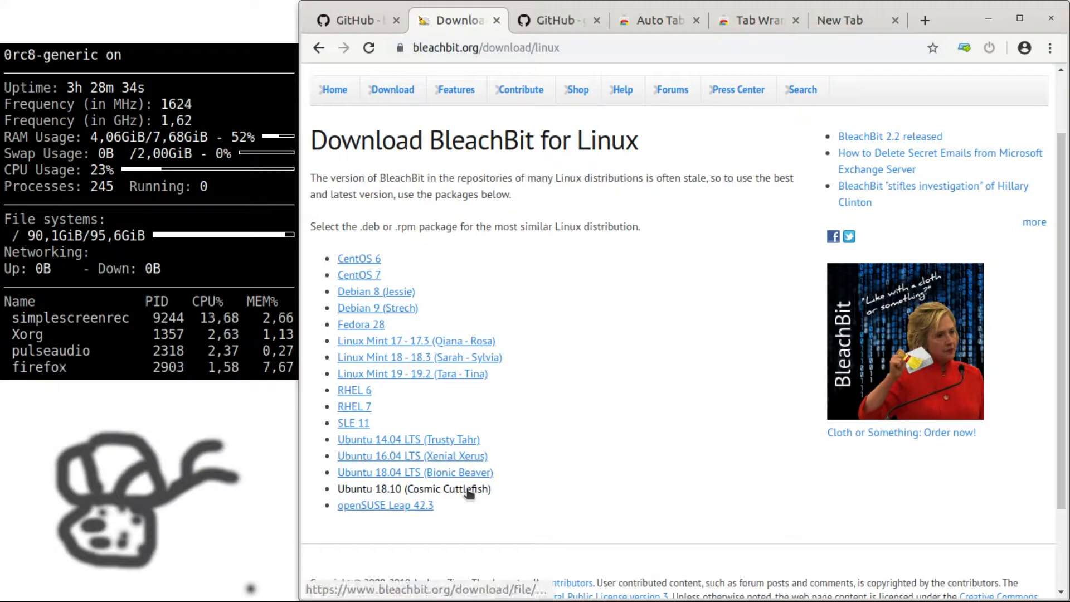
{"action": "left_click", "coordinate": [414, 488]}
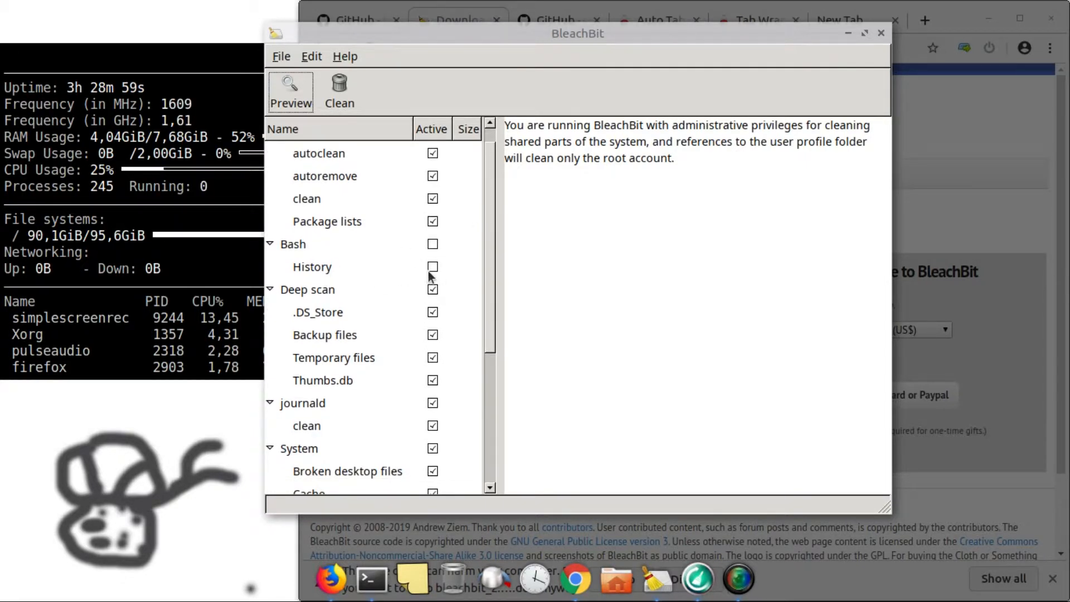
Review the BleachBit cleaner list, run Clean and confirm permanent deletion of the files
{"action": "scroll", "scroll_direction": "down", "scroll_amount": 3}
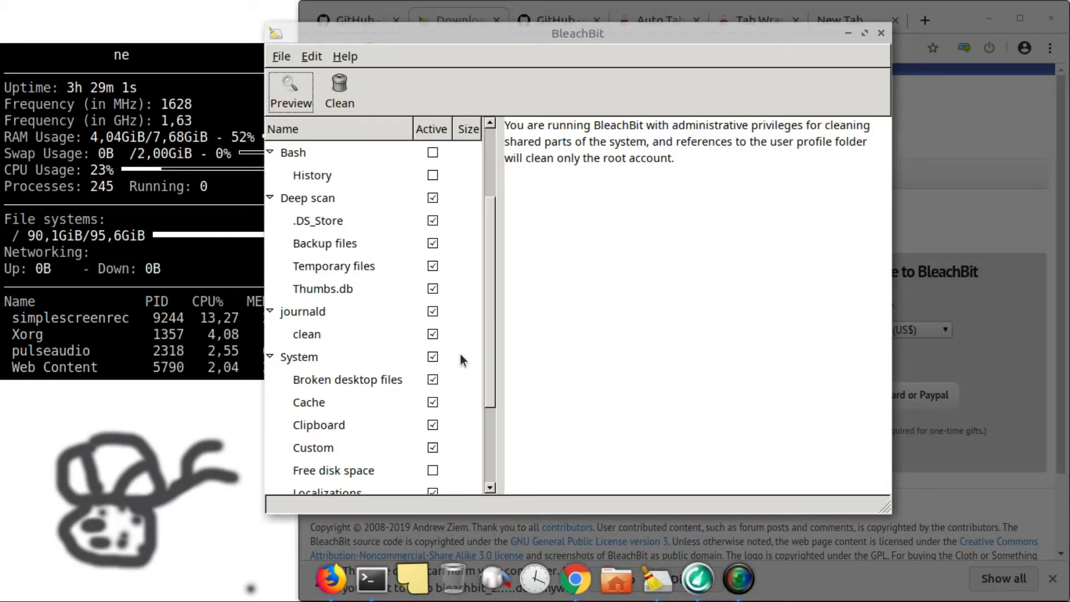
{"action": "scroll", "scroll_direction": "down", "scroll_amount": 3}
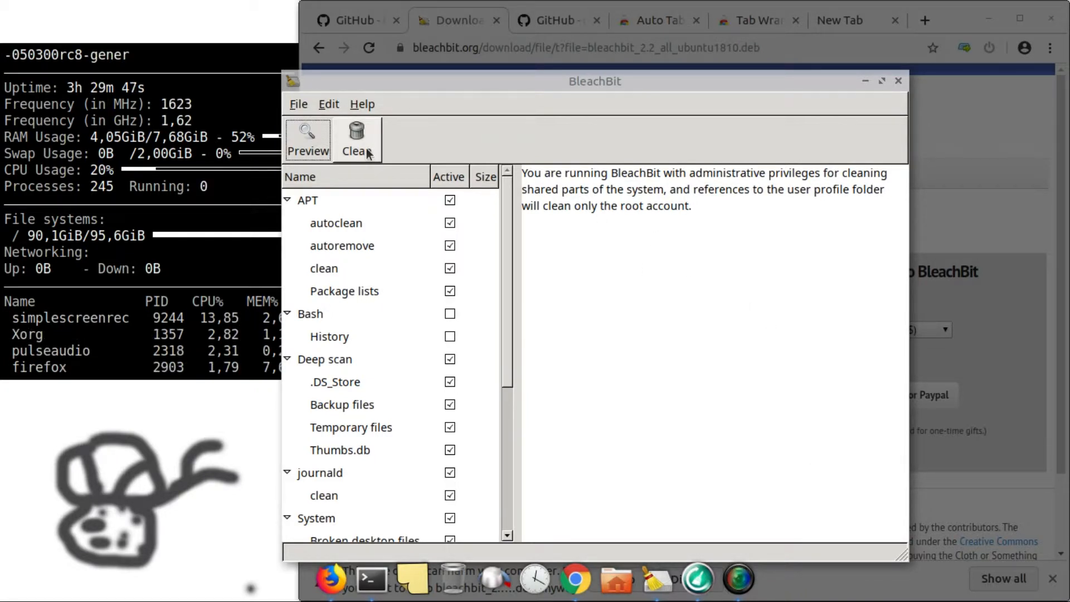
{"action": "left_click", "coordinate": [357, 136]}
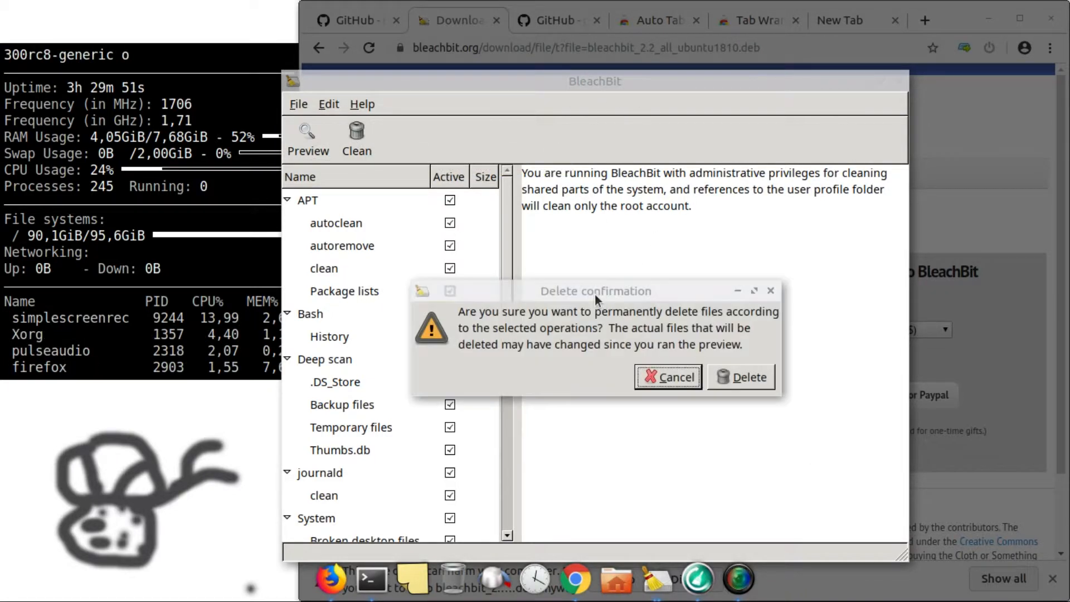
{"action": "left_click", "coordinate": [748, 377]}
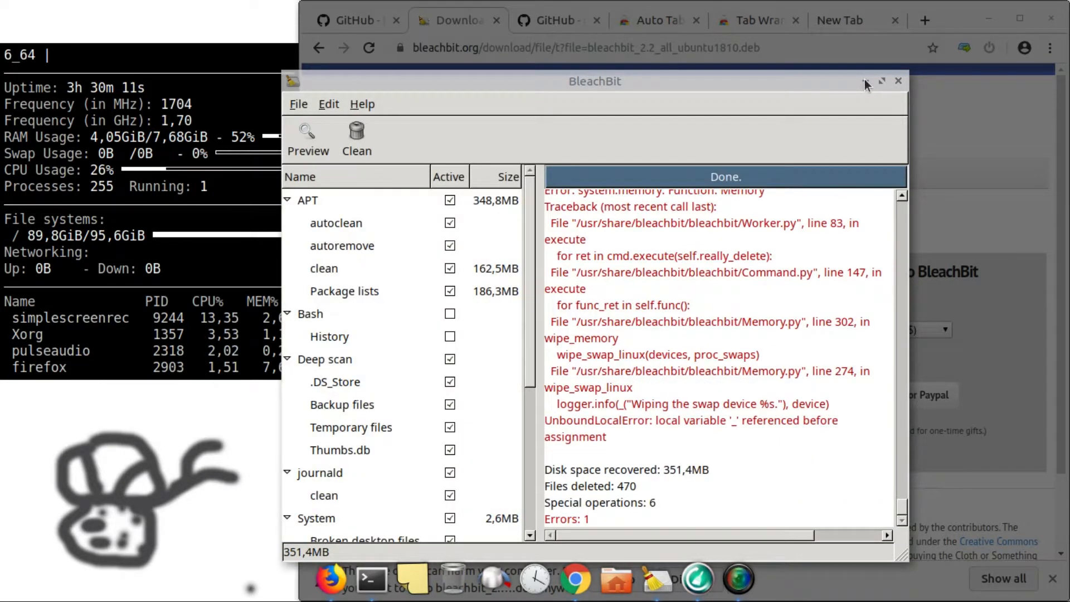
Close BleachBit and scroll the ubuntu-cleaner GitHub page to its Installation commands, selecting the PPA command
{"action": "left_click", "coordinate": [898, 80]}
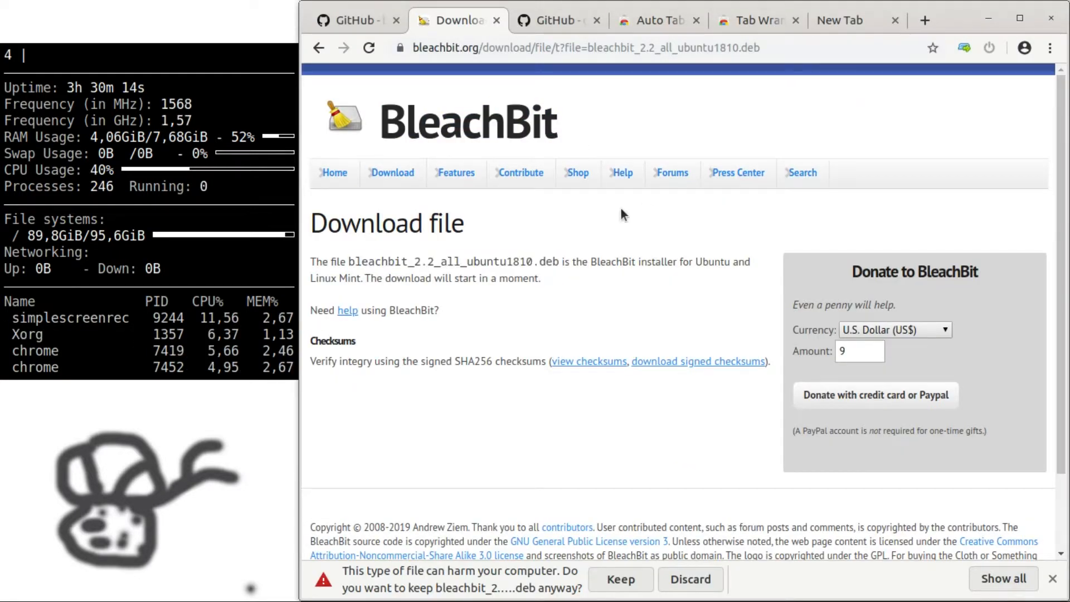
{"action": "left_click", "coordinate": [555, 20]}
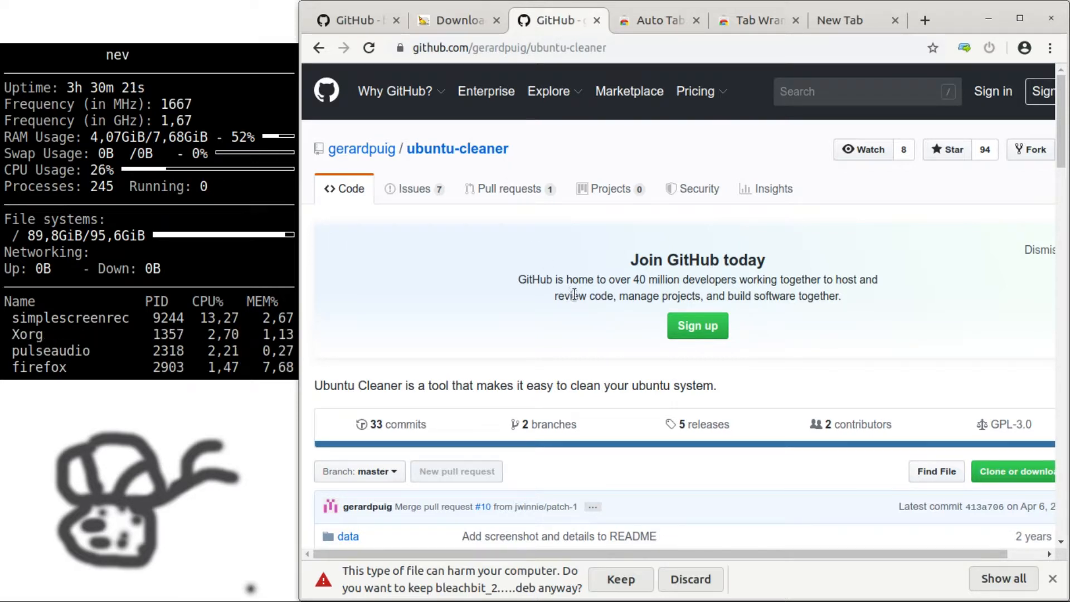
{"action": "scroll", "scroll_direction": "down", "scroll_amount": 3}
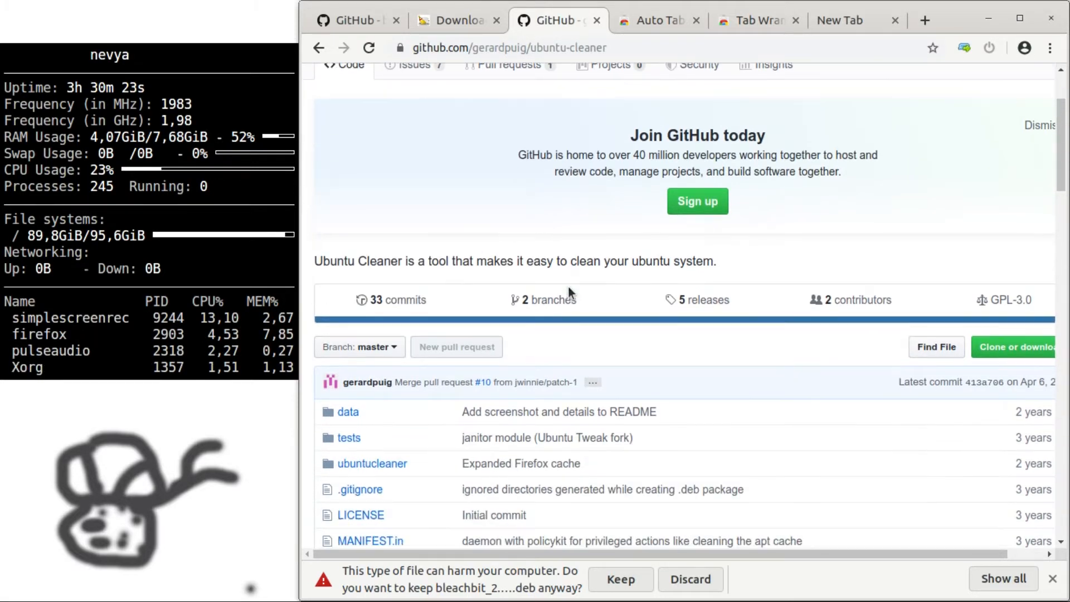
{"action": "scroll", "scroll_direction": "down", "scroll_amount": 3}
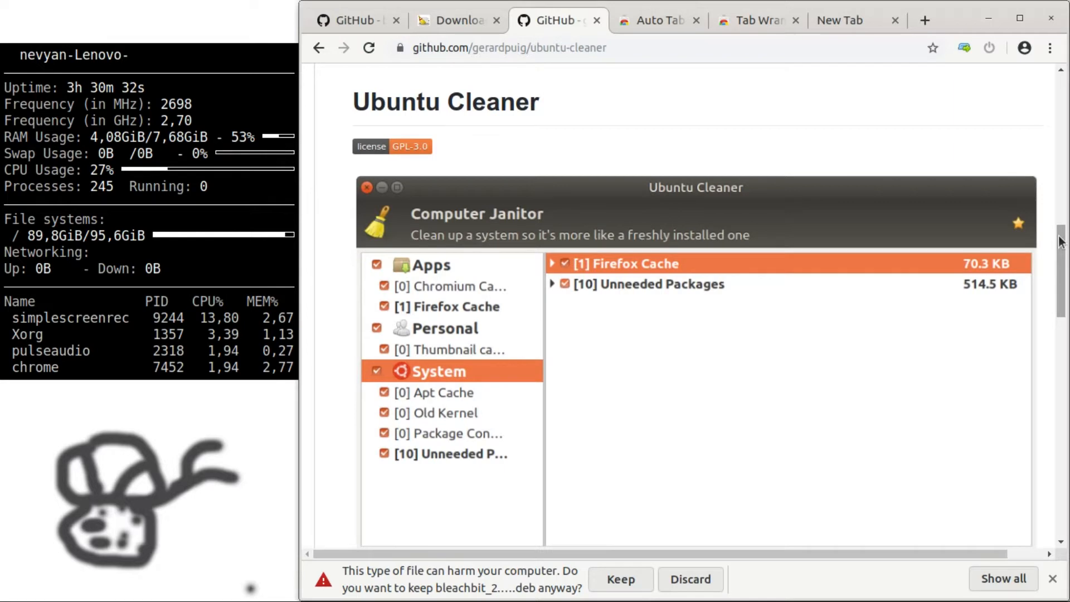
{"action": "scroll", "scroll_direction": "down", "scroll_amount": 3}
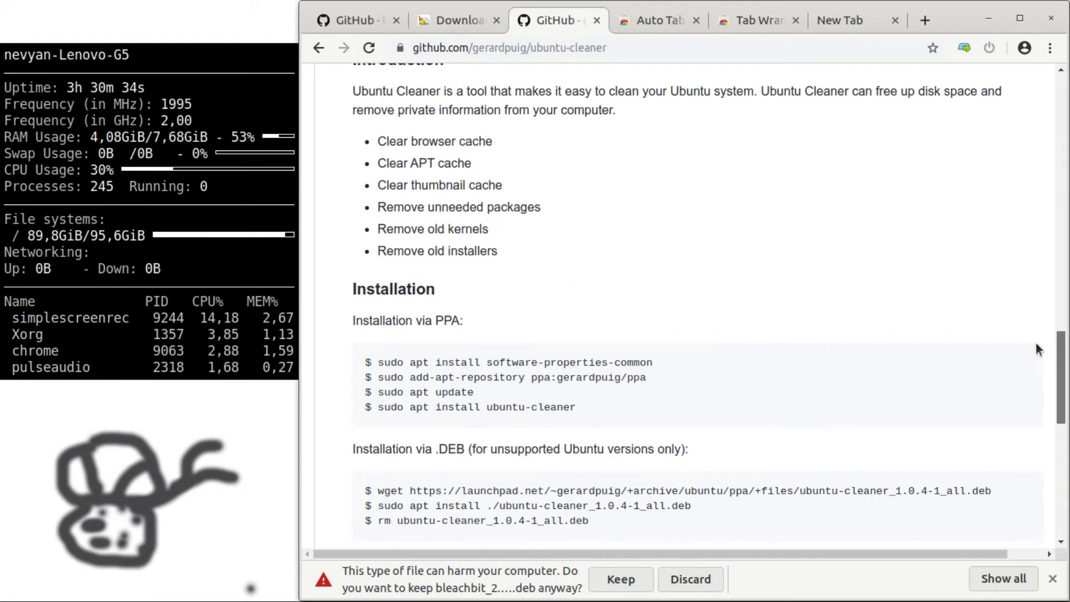
{"action": "scroll", "scroll_direction": "down", "scroll_amount": 3}
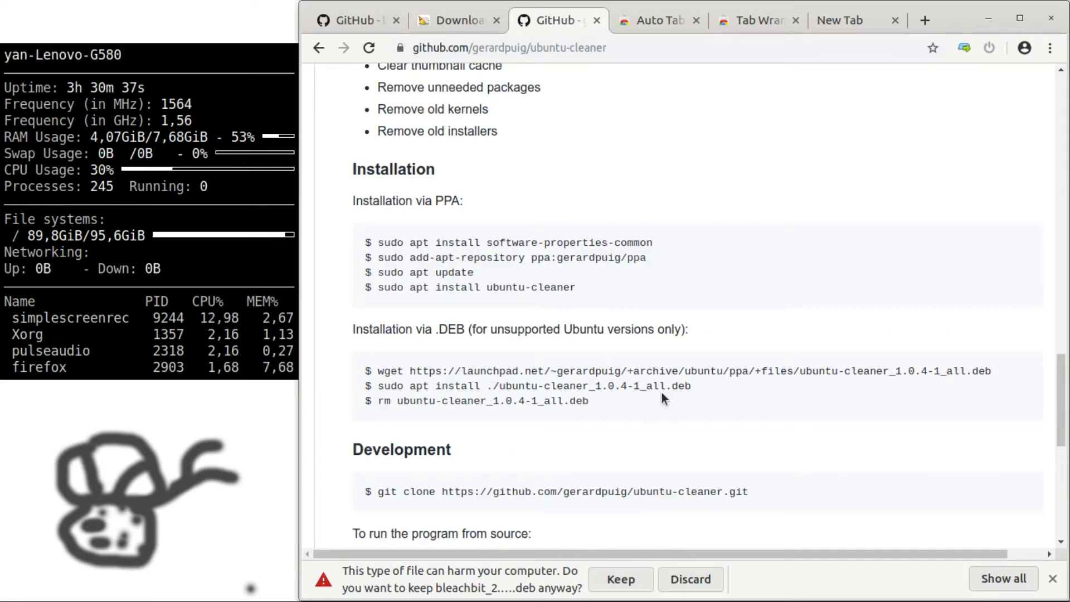
{"action": "left_click_drag", "start_coordinate": [376, 370], "coordinate": [589, 400]}
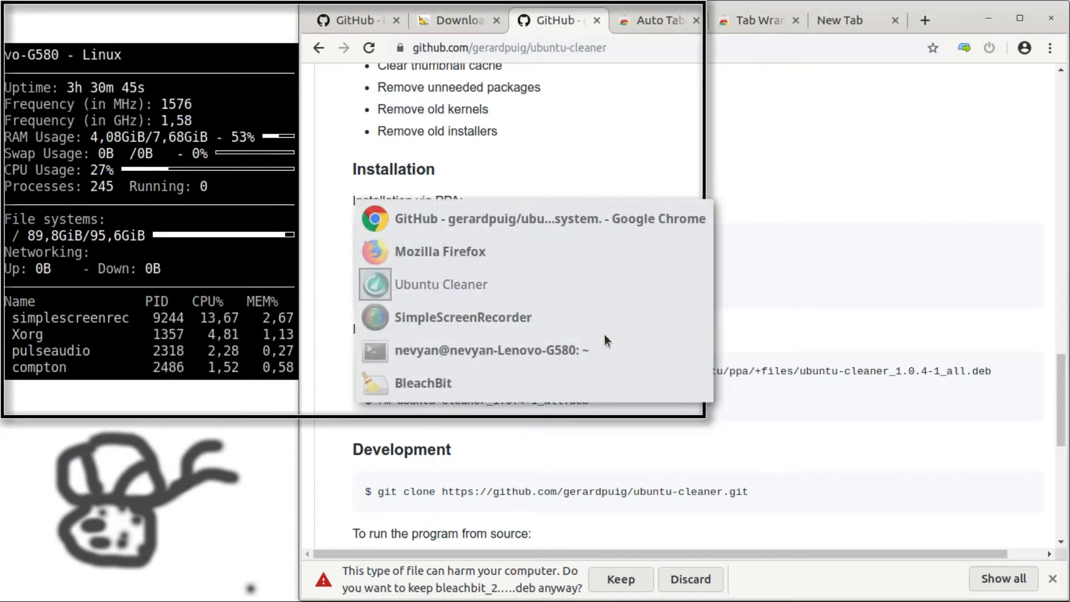
In Ubuntu Cleaner, tick the System category and Firefox Cache, then run the cleanup
{"action": "left_click", "coordinate": [441, 284]}
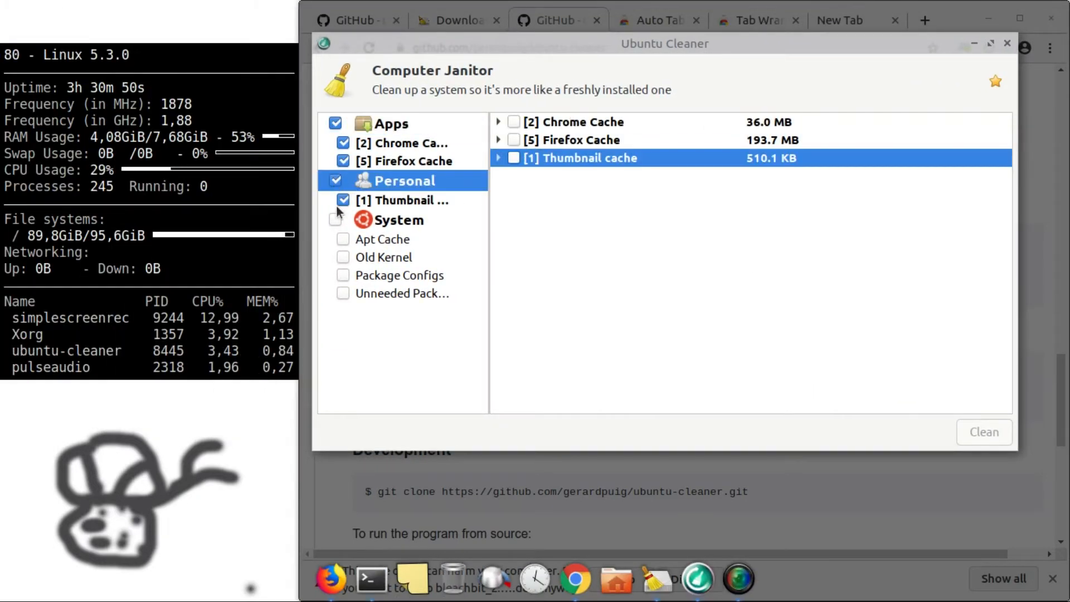
{"action": "left_click", "coordinate": [343, 220]}
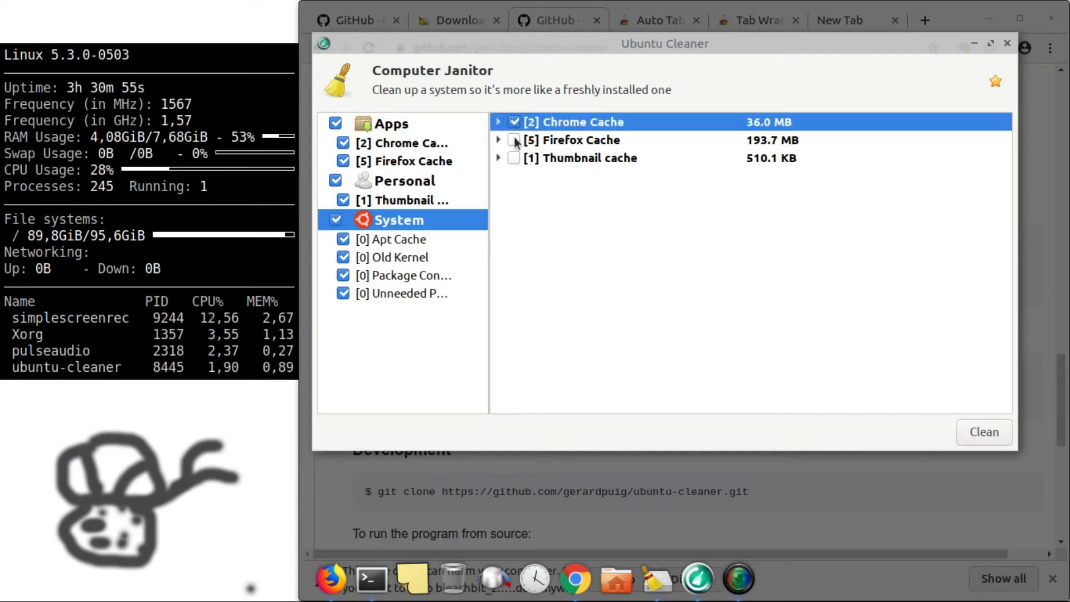
{"action": "left_click", "coordinate": [513, 157]}
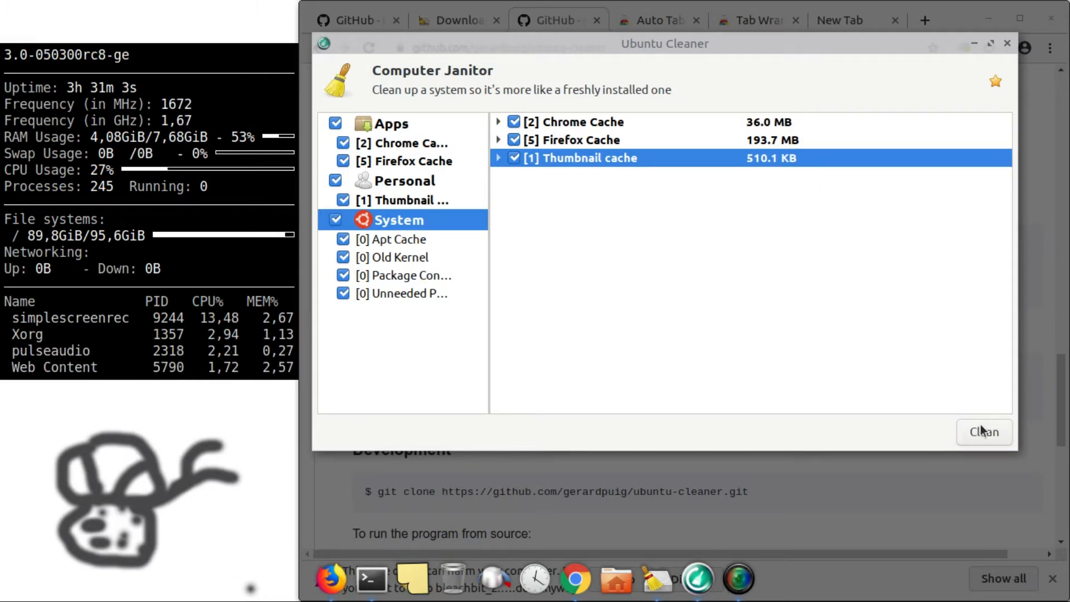
{"action": "left_click", "coordinate": [983, 431]}
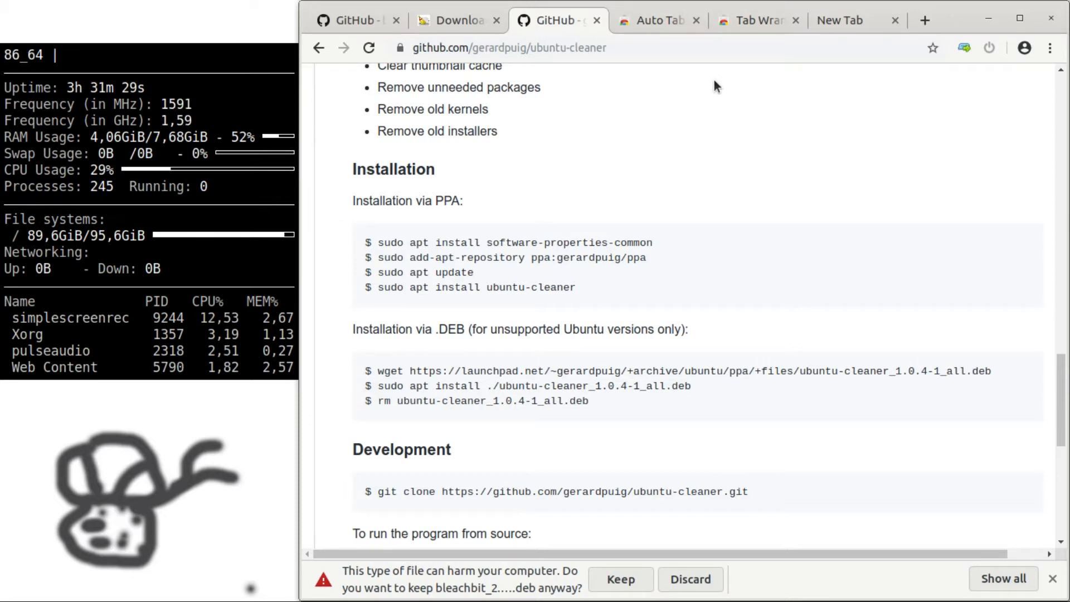
{"action": "mouse_move", "coordinate": [680, 68]}
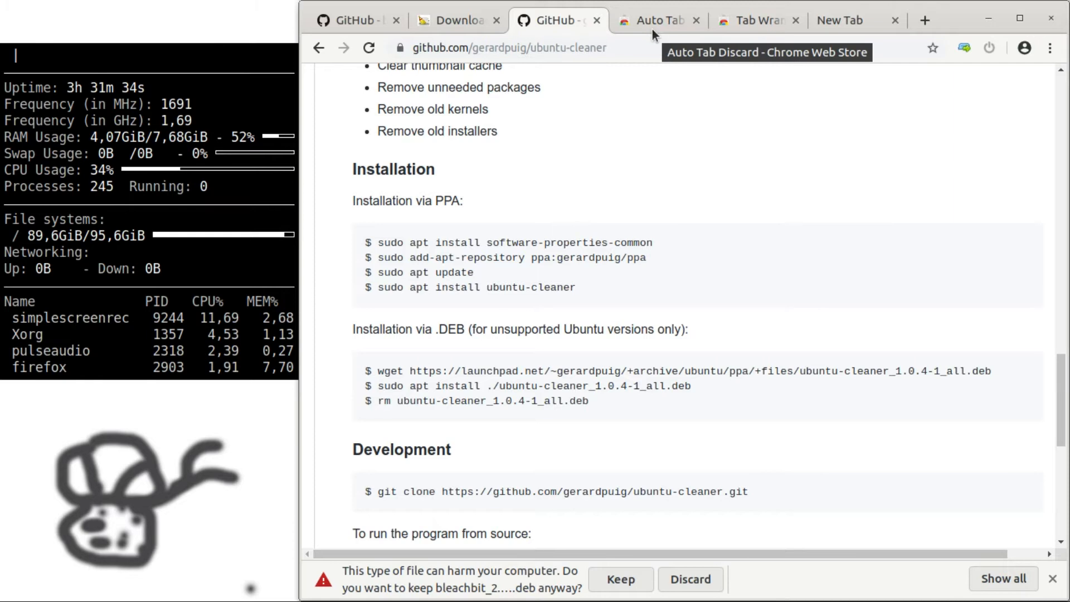
{"action": "mouse_move", "coordinate": [730, 113]}
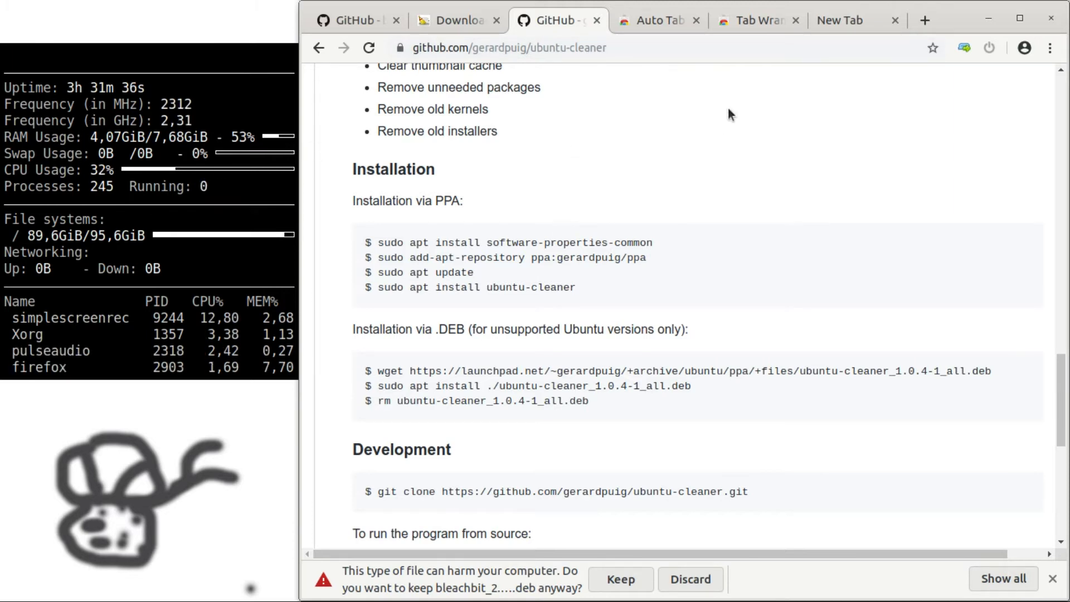
View the Auto Tab Discard store page, then the Tab Wrangler listing and its first screenshot
{"action": "left_click", "coordinate": [658, 20]}
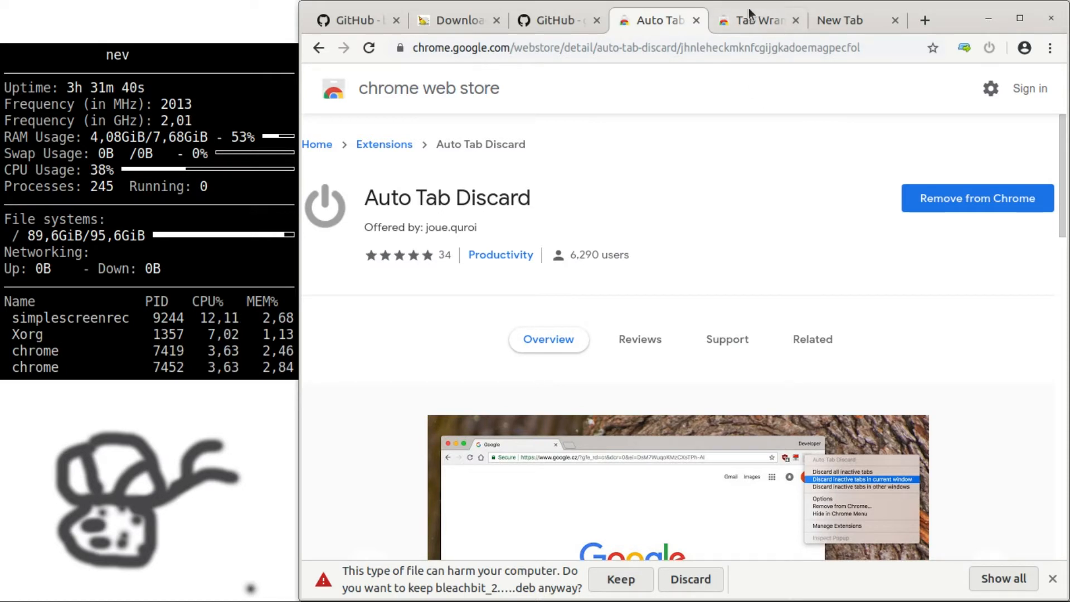
{"action": "left_click", "coordinate": [750, 20]}
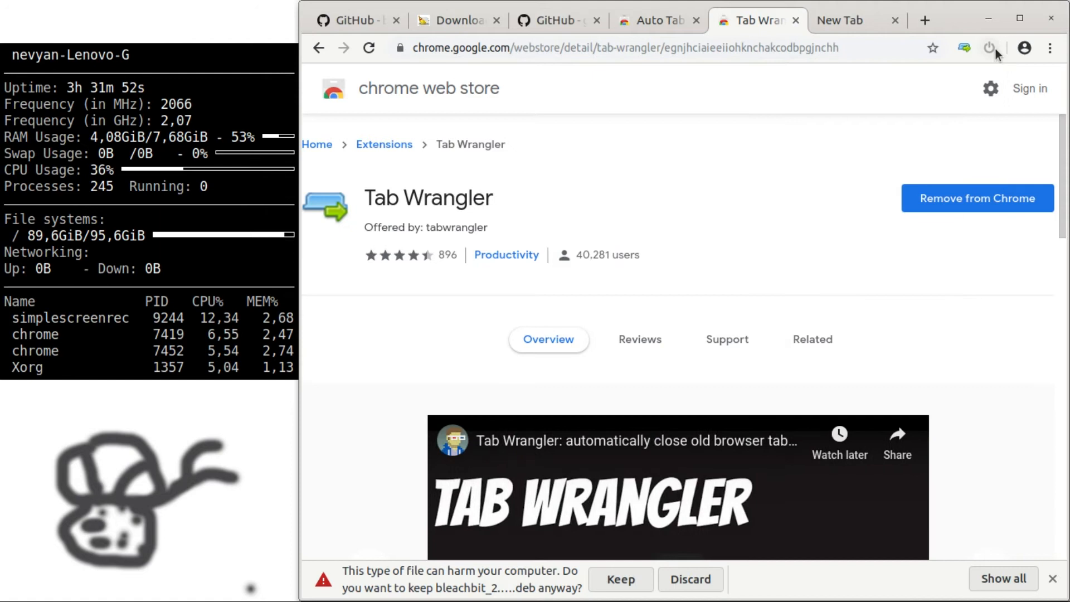
{"action": "left_click", "coordinate": [990, 48]}
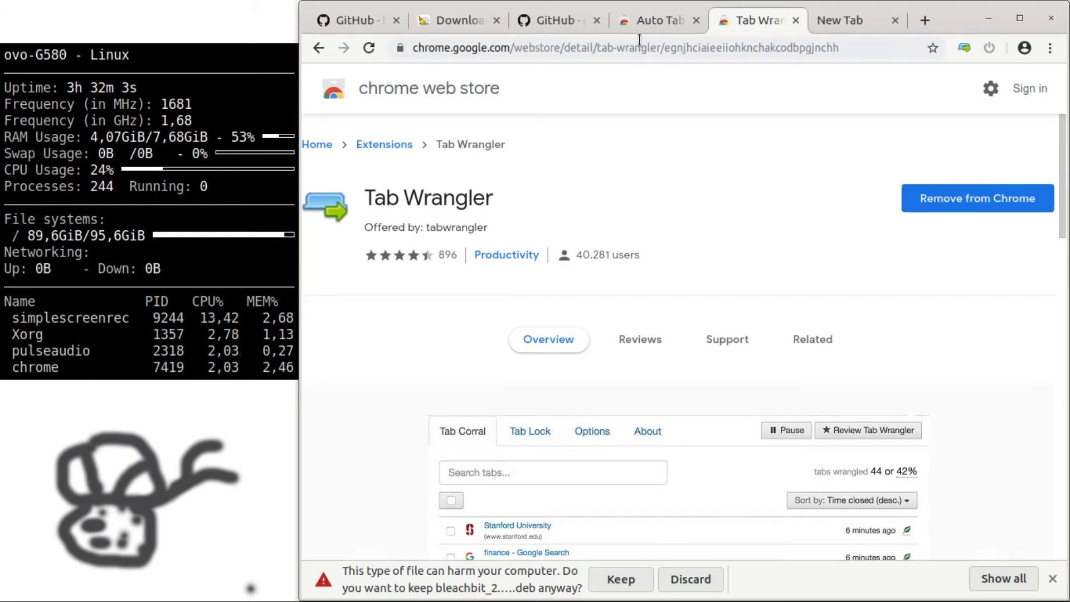
{"action": "left_click", "coordinate": [529, 430]}
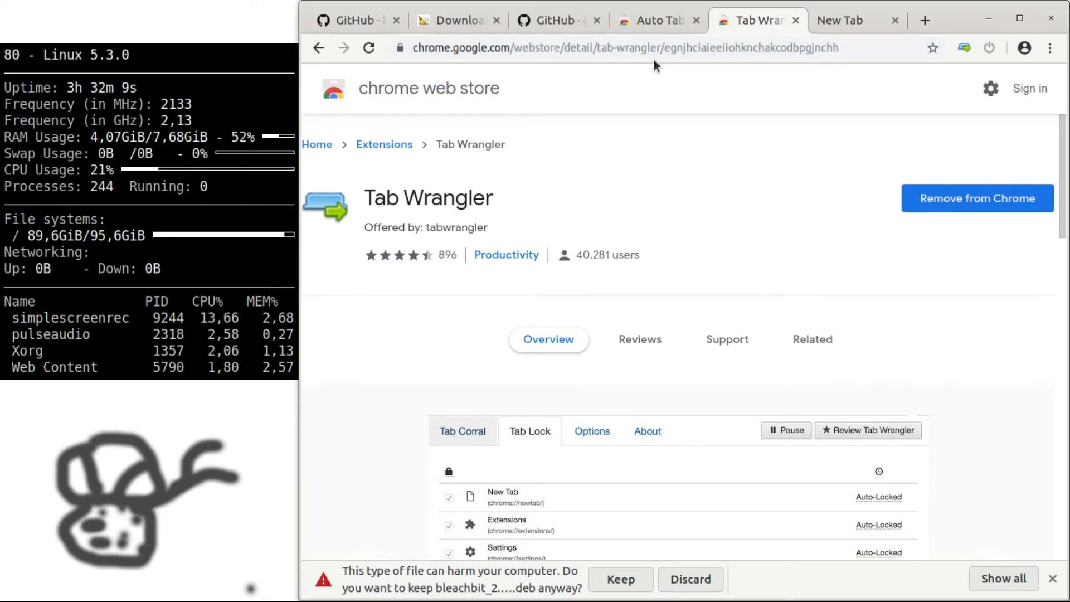
Browse the remaining Tab Wrangler screenshots and return to the Auto Tab Discard page
{"action": "left_click", "coordinate": [591, 430]}
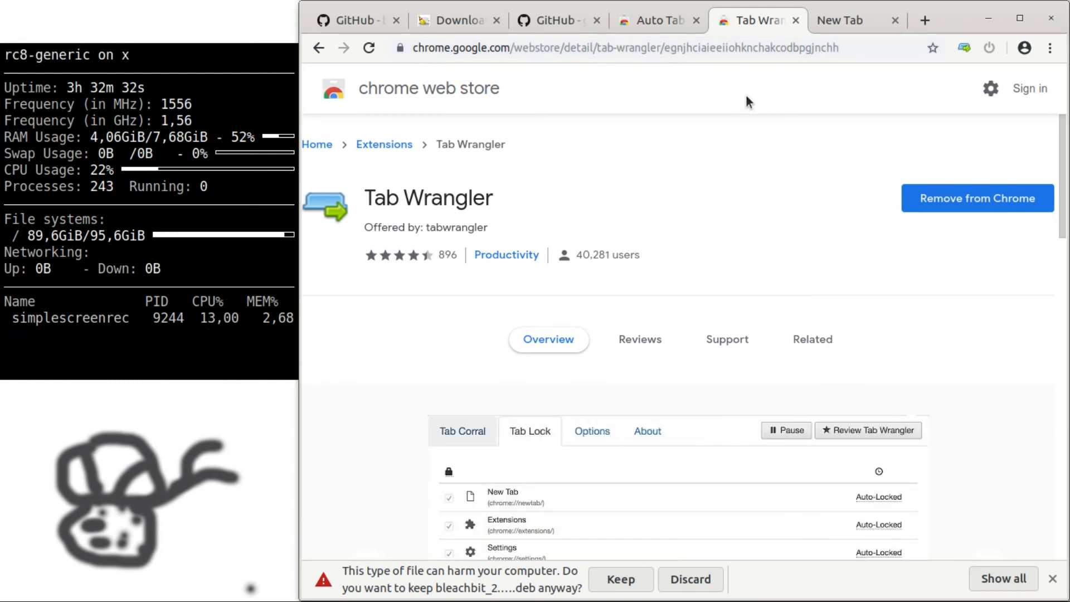
{"action": "left_click", "coordinate": [590, 430]}
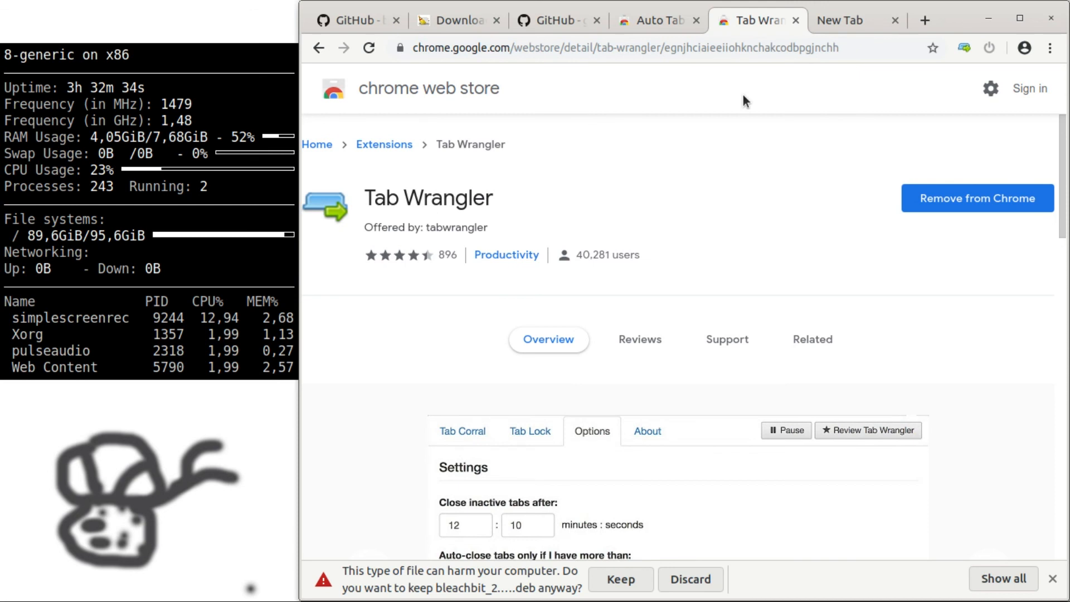
{"action": "left_click", "coordinate": [657, 20]}
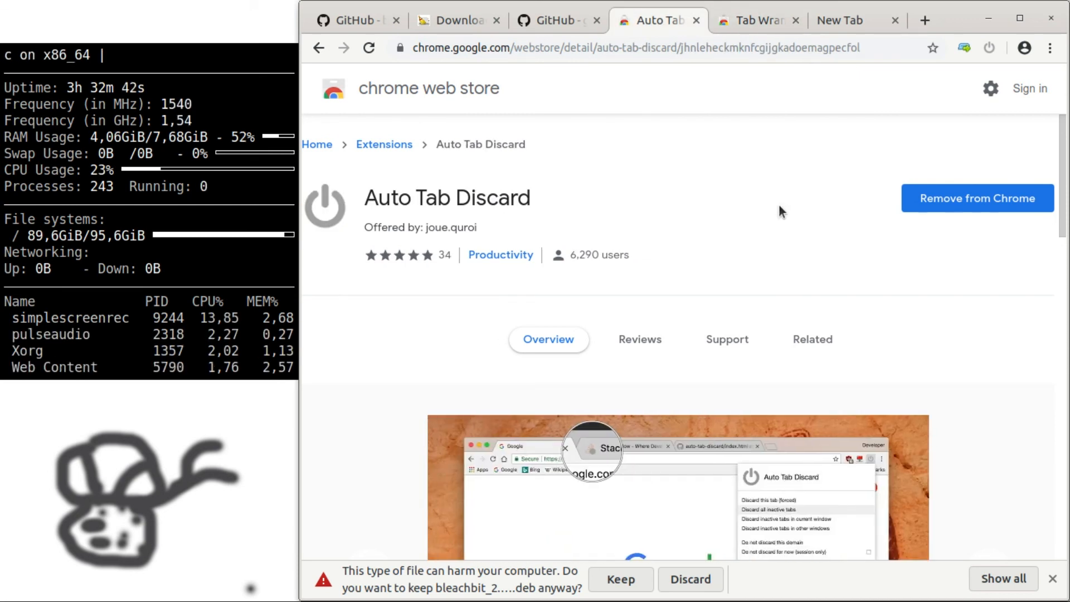
{"action": "mouse_move", "coordinate": [755, 141]}
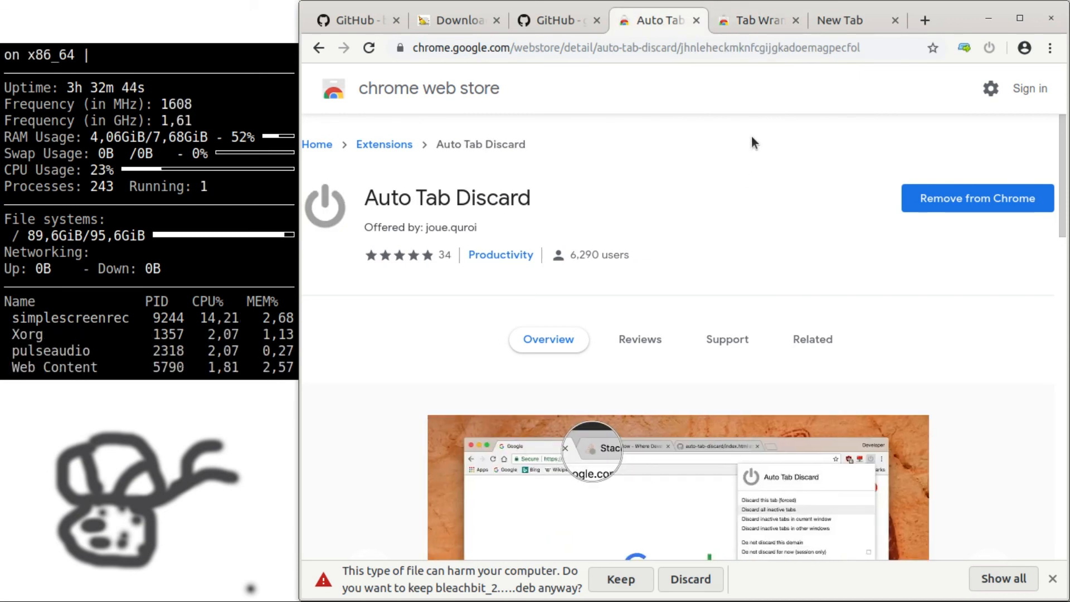